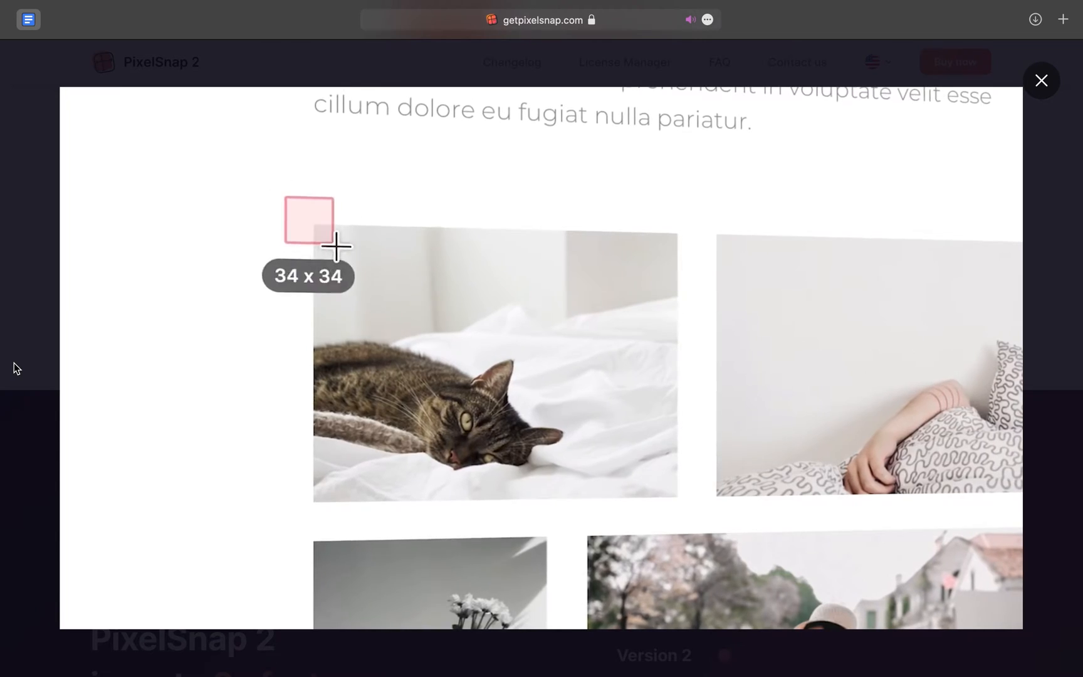
# - Watch the PixelSnap 2 demo video, then close the overlay to return to the product page
pyautogui.moveTo(336, 247); pyautogui.dragTo(701, 515)
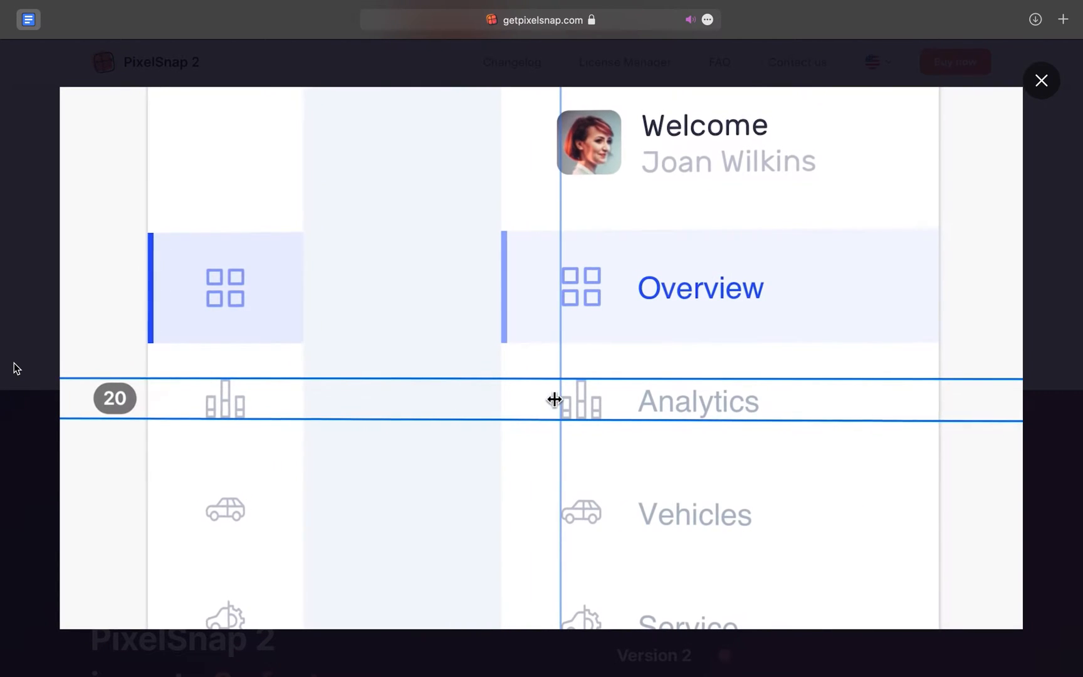
pyautogui.click(1041, 80)
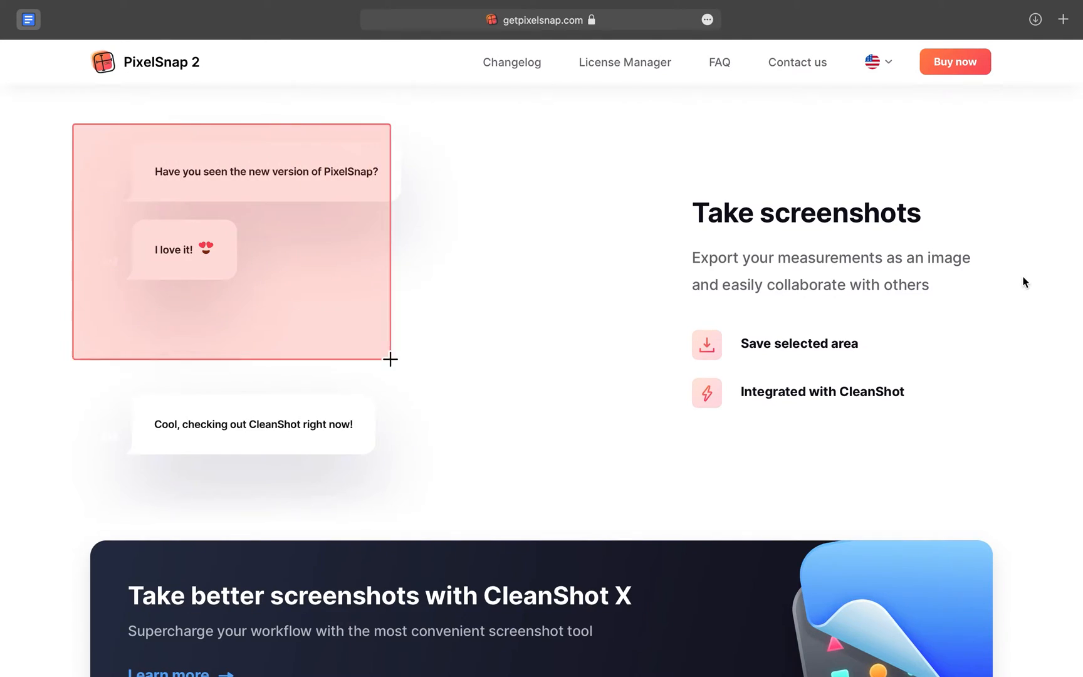
pyautogui.click(310, 297)
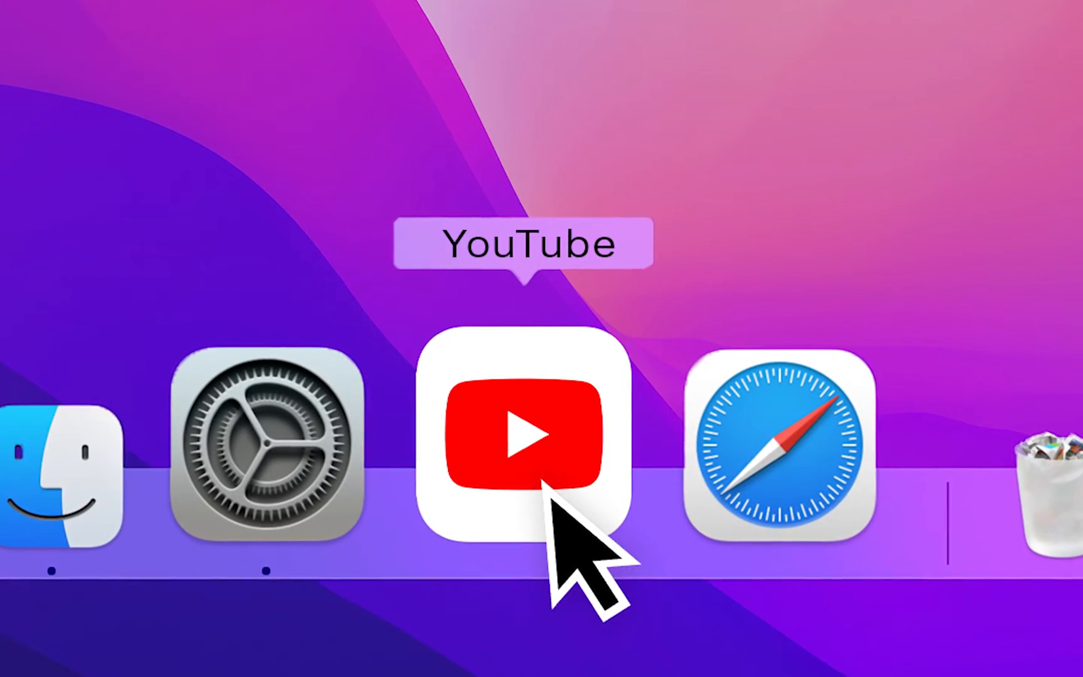
# - Bring up the Unite 4 site's Create an app section in Safari
pyautogui.click(526, 438)
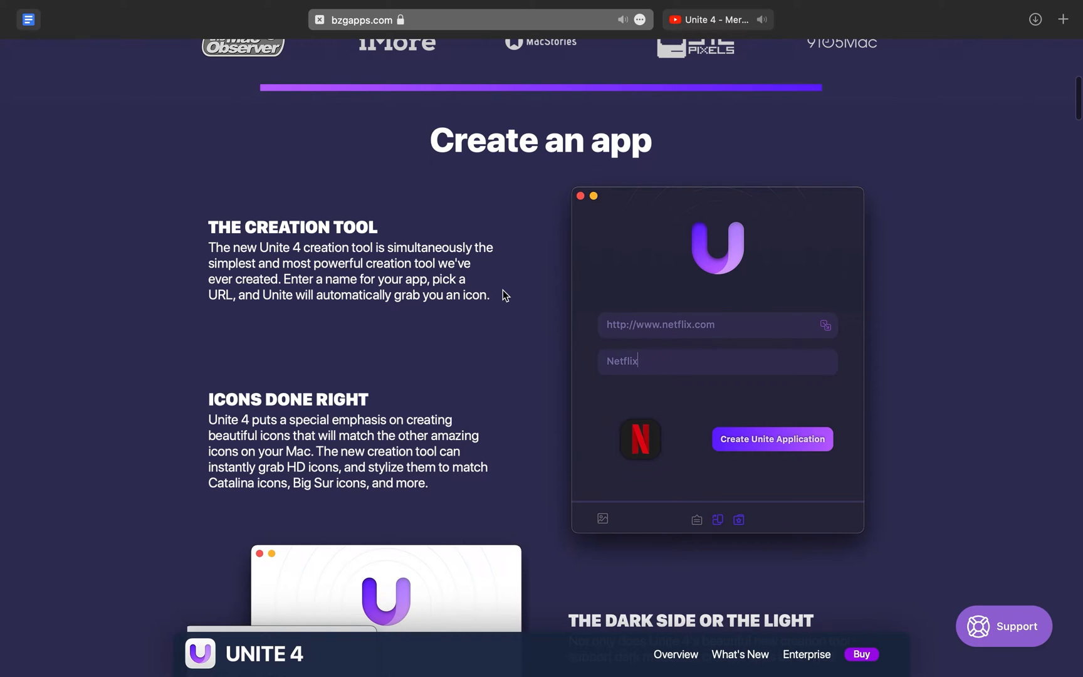
pyautogui.moveTo(542, 320)
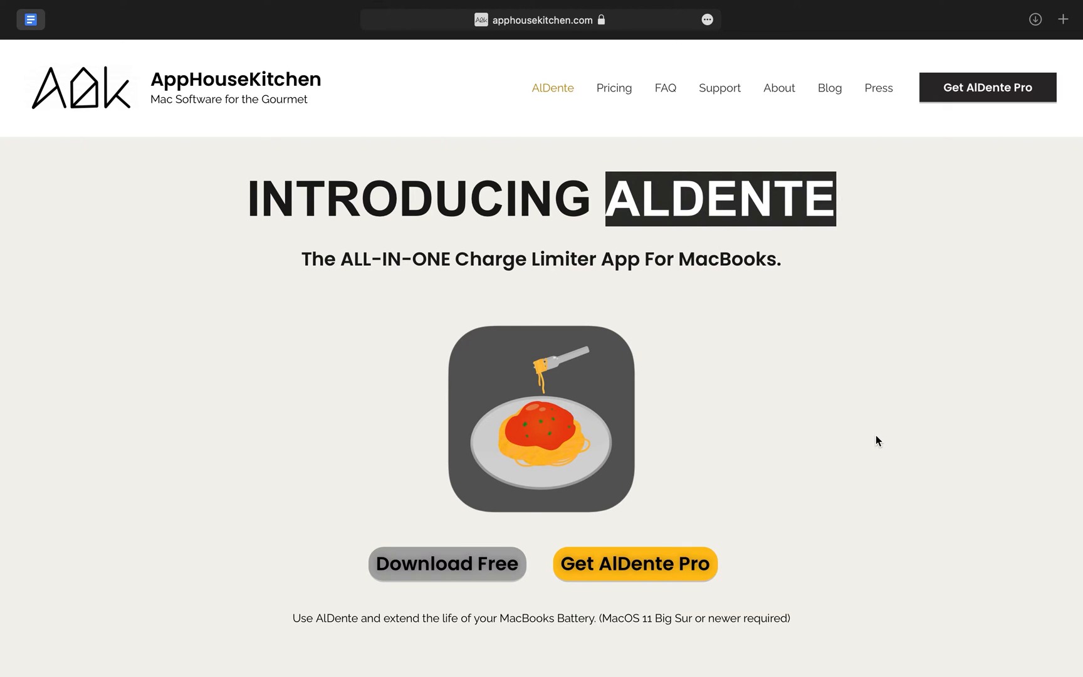
# - Scroll down through the AlDente charge-limiter homepage
pyautogui.scroll(-3)
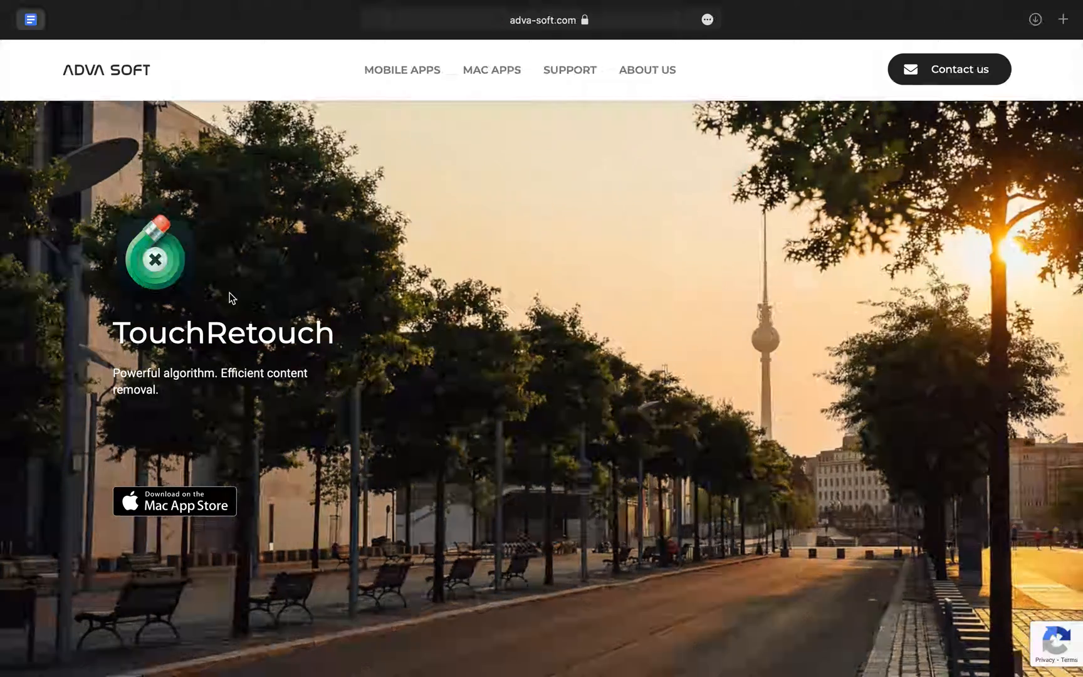
# - Show TouchRetouch's Mac App Store listing, then remove the brushed object from the beach photo with Go
pyautogui.click(174, 500)
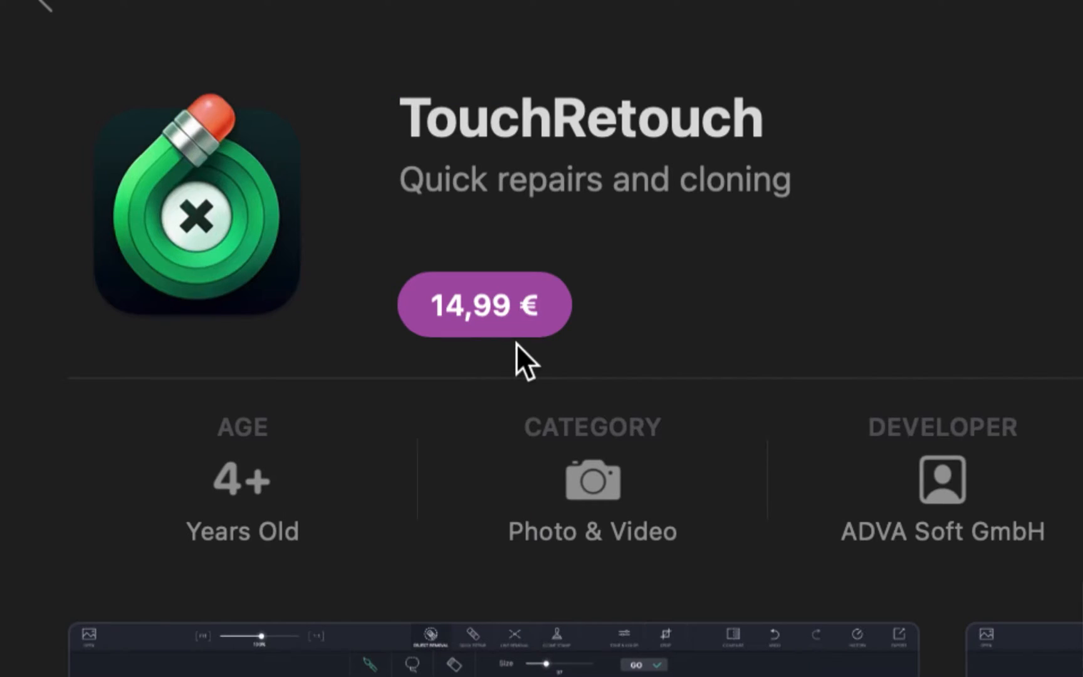
pyautogui.moveTo(356, 346)
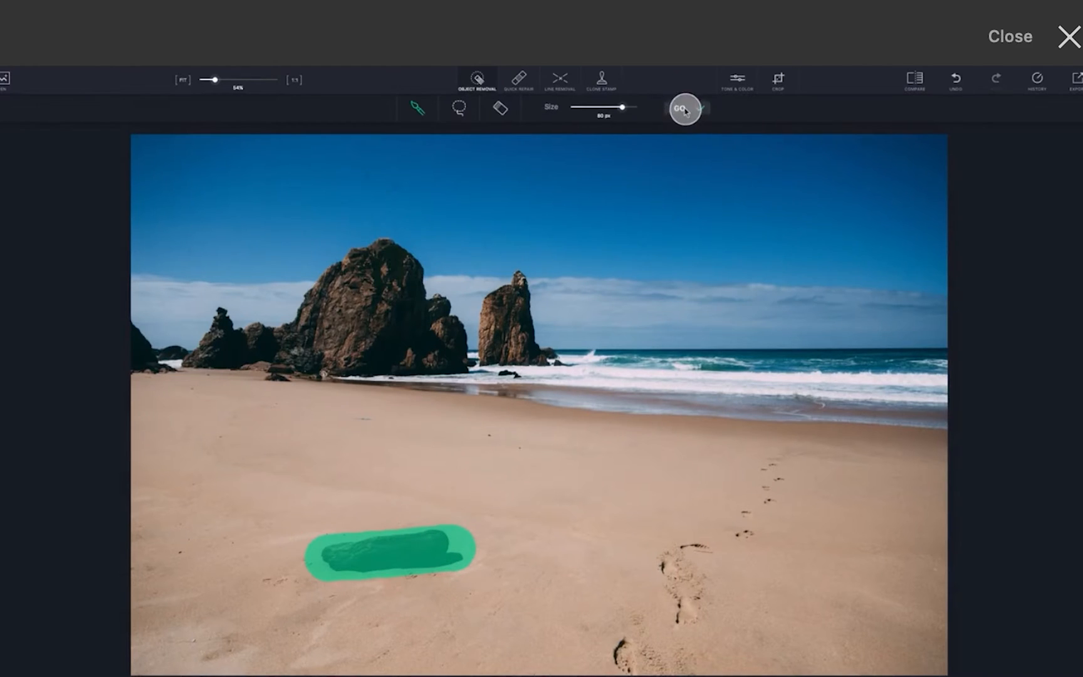
pyautogui.click(559, 77)
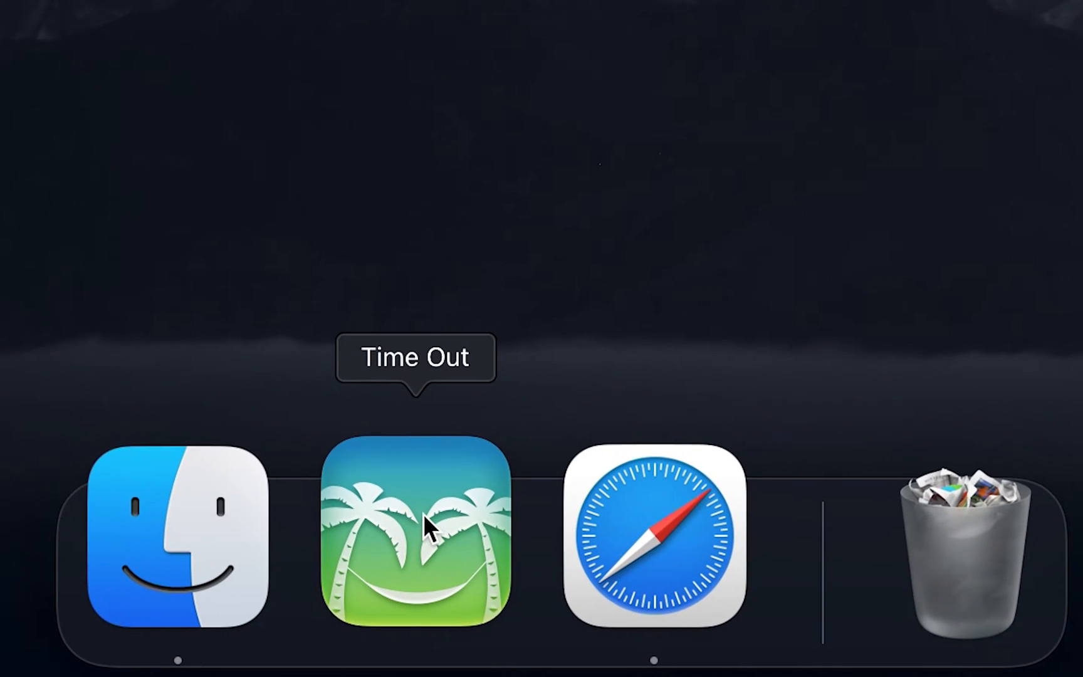
# - Launch Time Out, start the First break, set its opacity to 100% and preview it
pyautogui.click(415, 531)
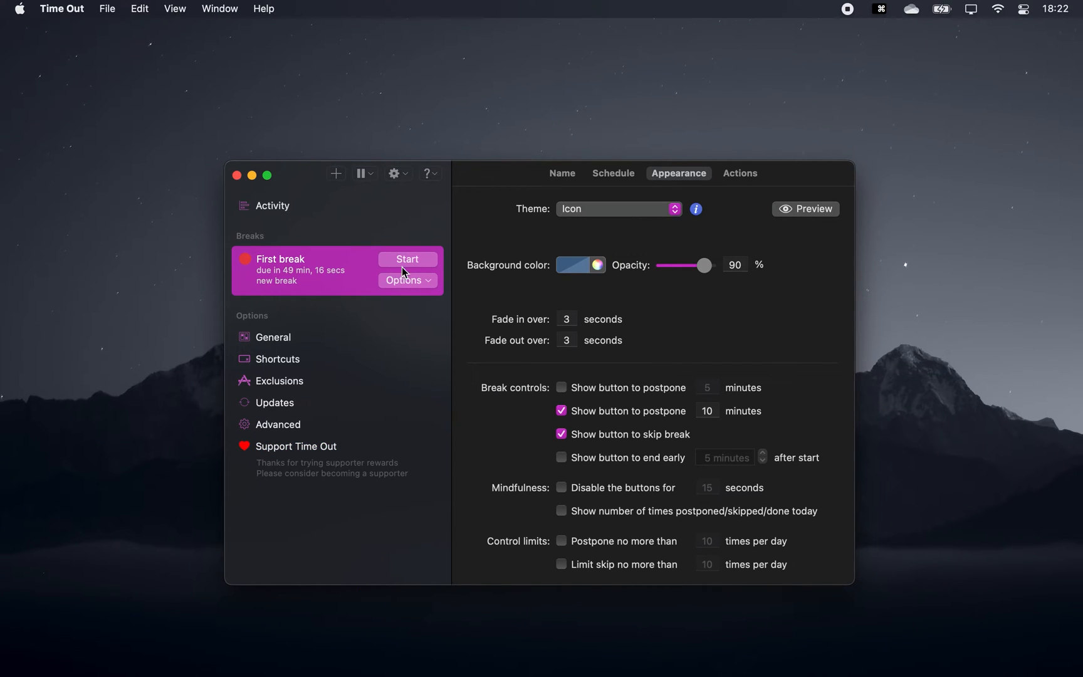
pyautogui.click(805, 208)
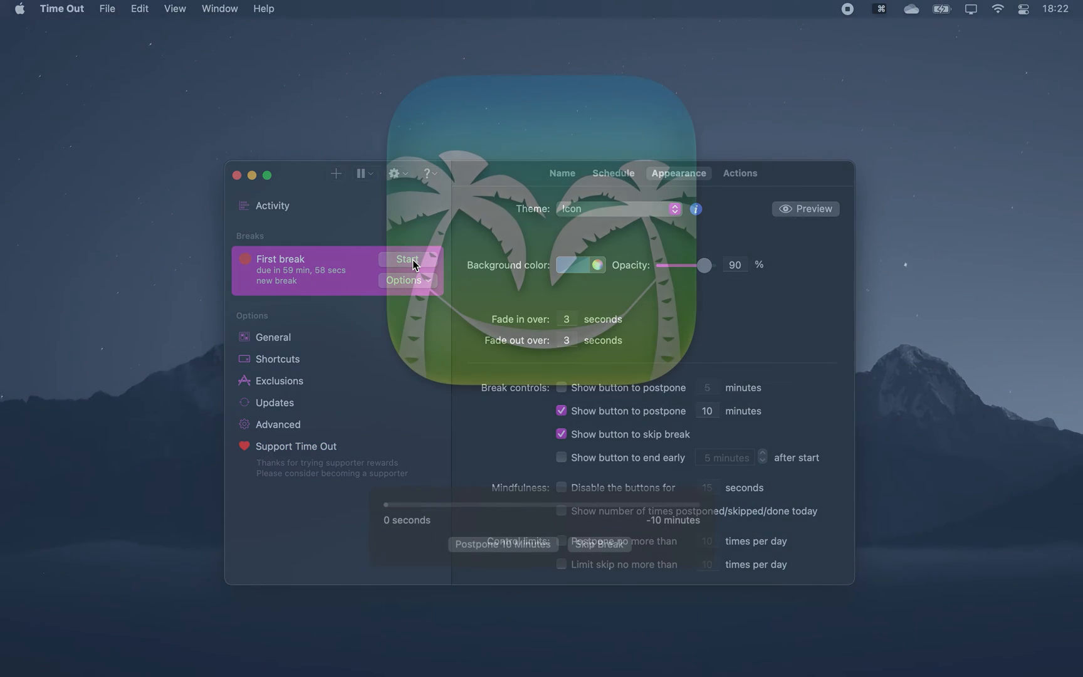
pyautogui.click(408, 260)
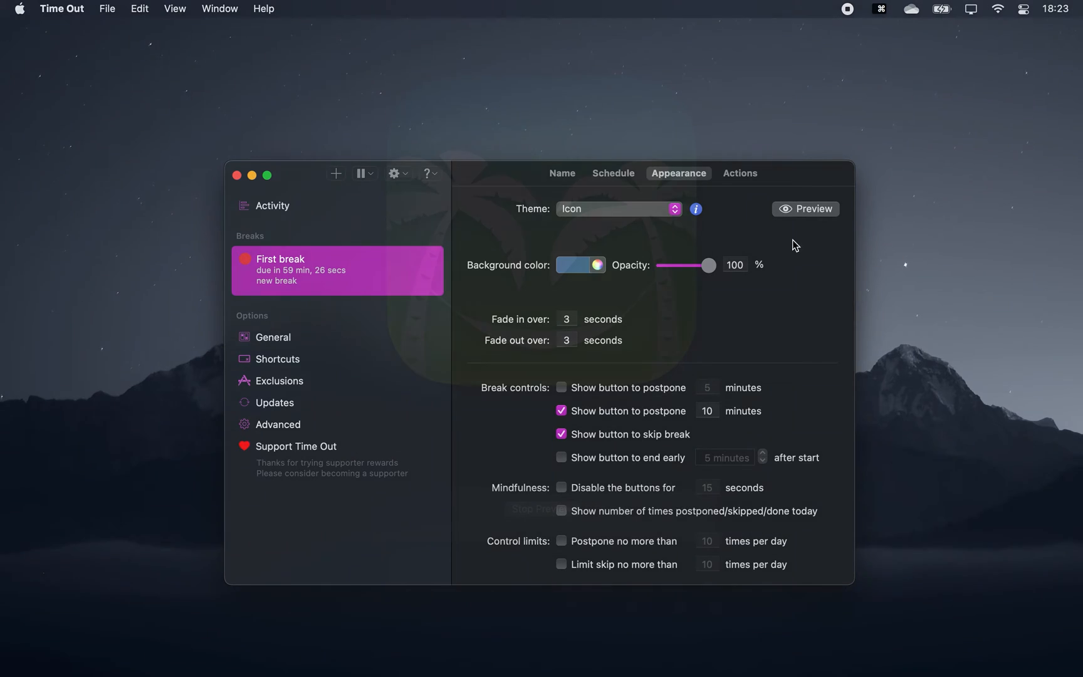
pyautogui.click(804, 208)
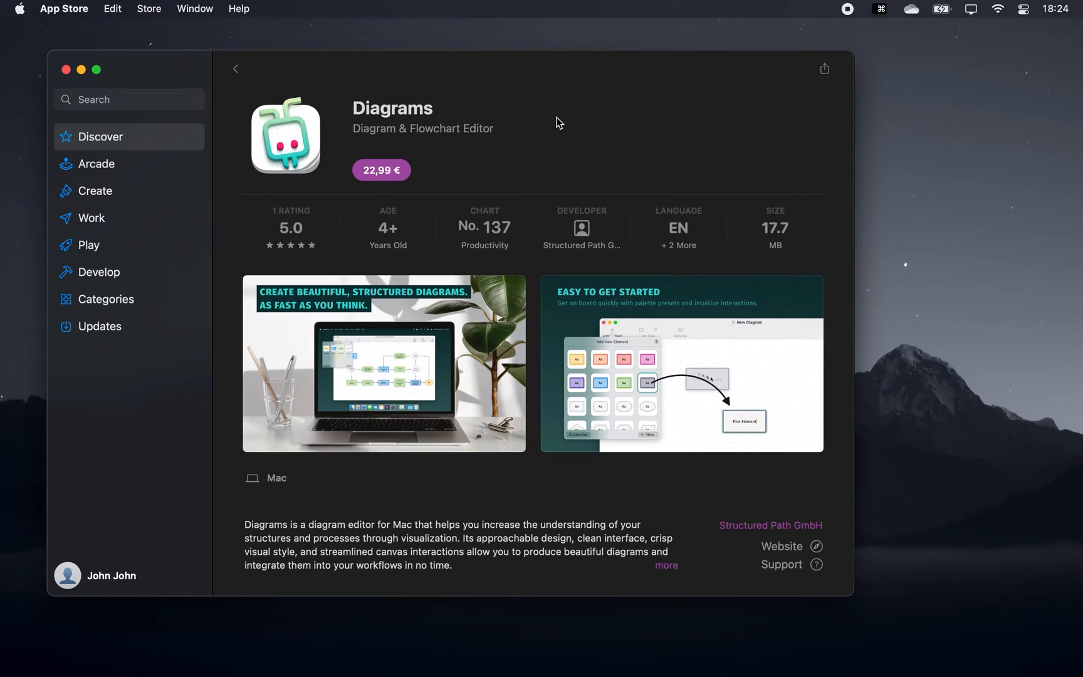
pyautogui.moveTo(484, 118)
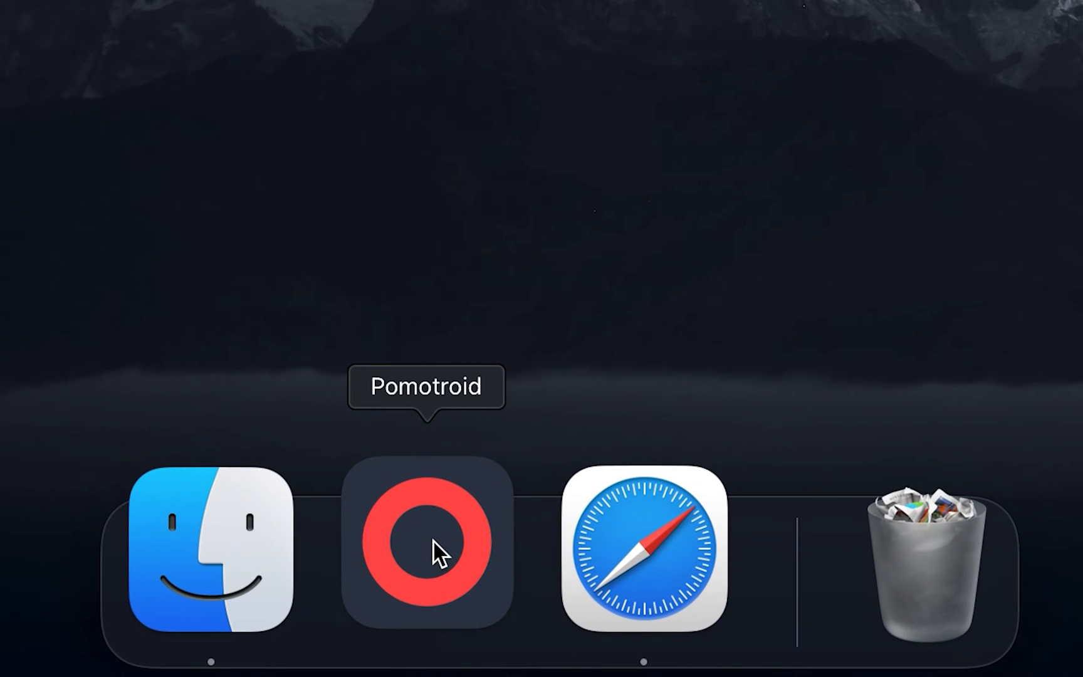
# - Launch Pomotroid and set the focus session length to 24:00
pyautogui.click(426, 543)
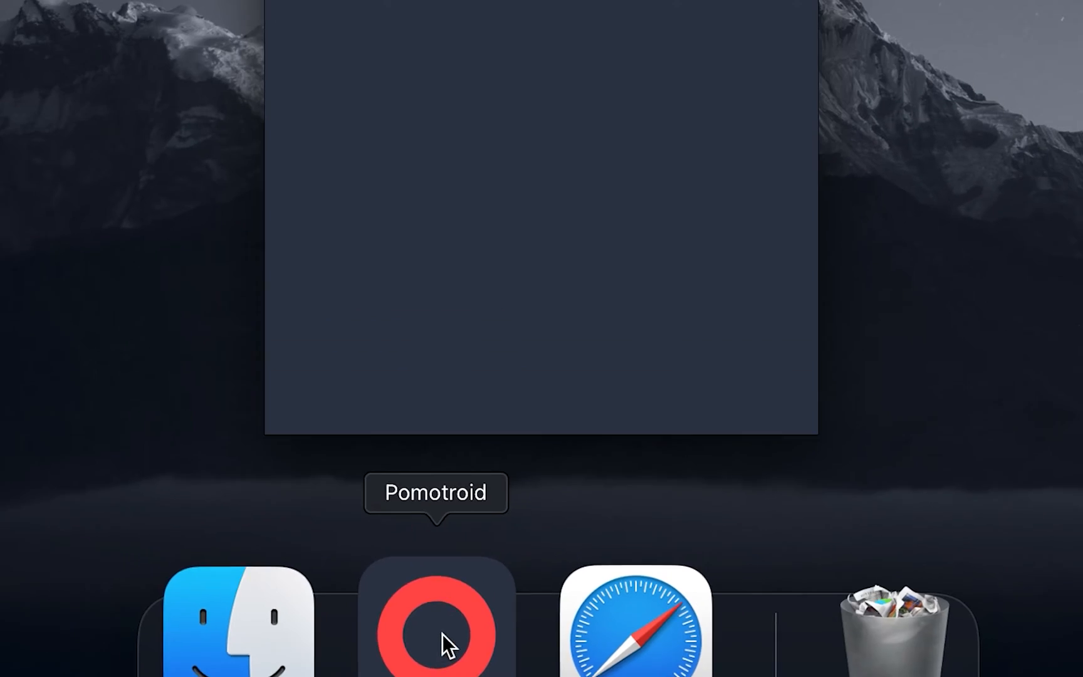
pyautogui.click(435, 625)
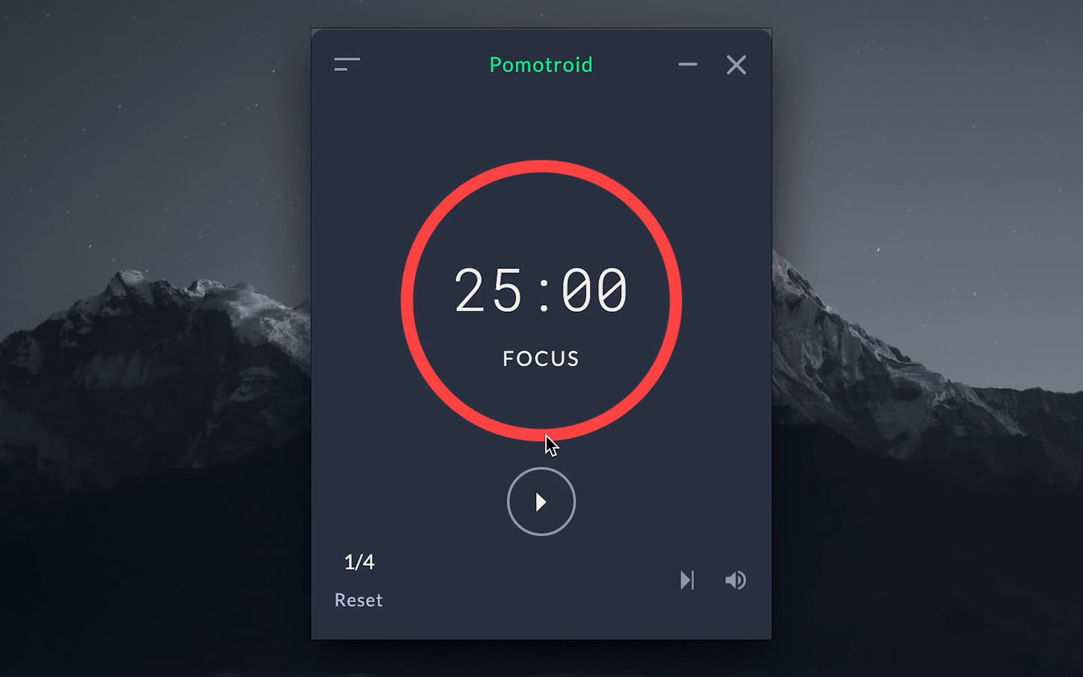
pyautogui.moveTo(613, 427)
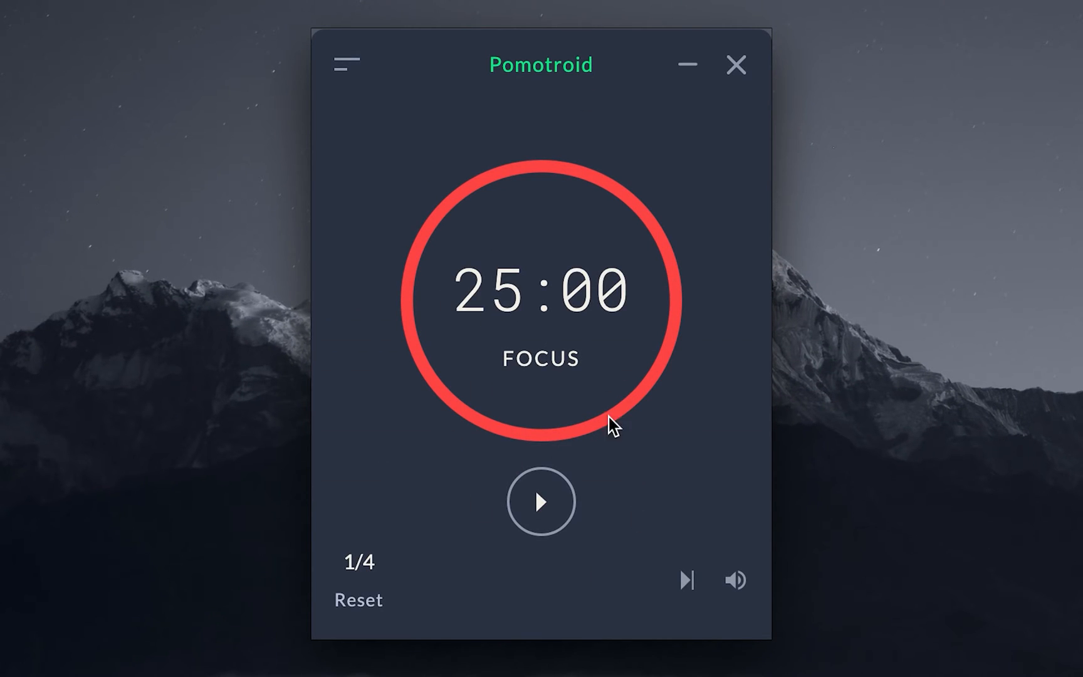
pyautogui.click(346, 62)
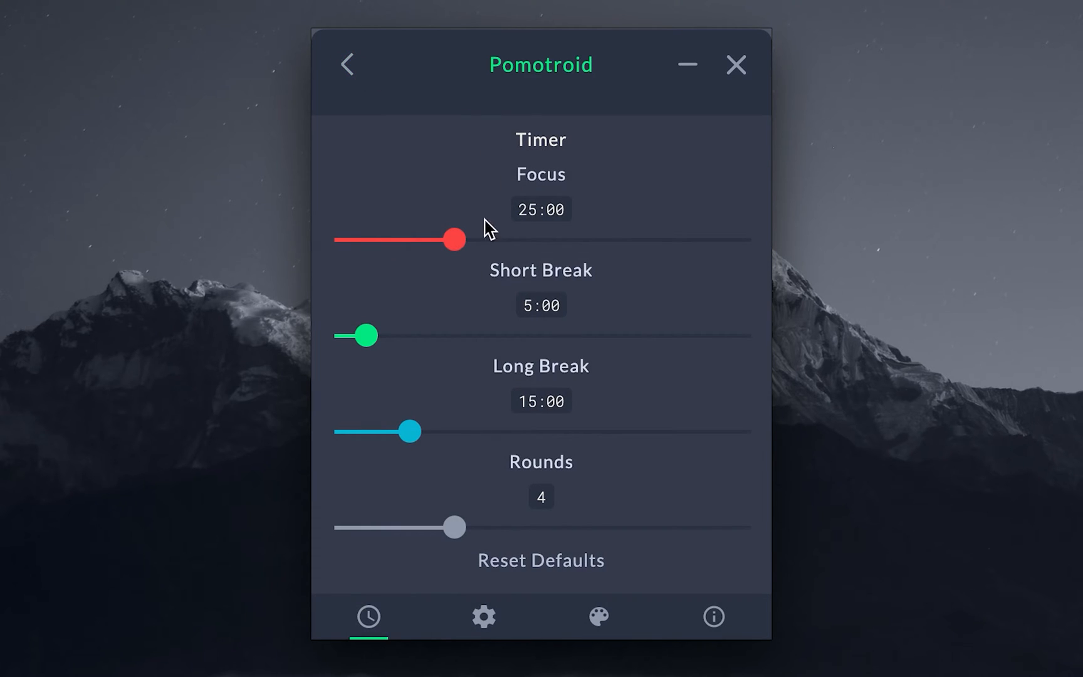
pyautogui.moveTo(455, 238); pyautogui.dragTo(444, 240)
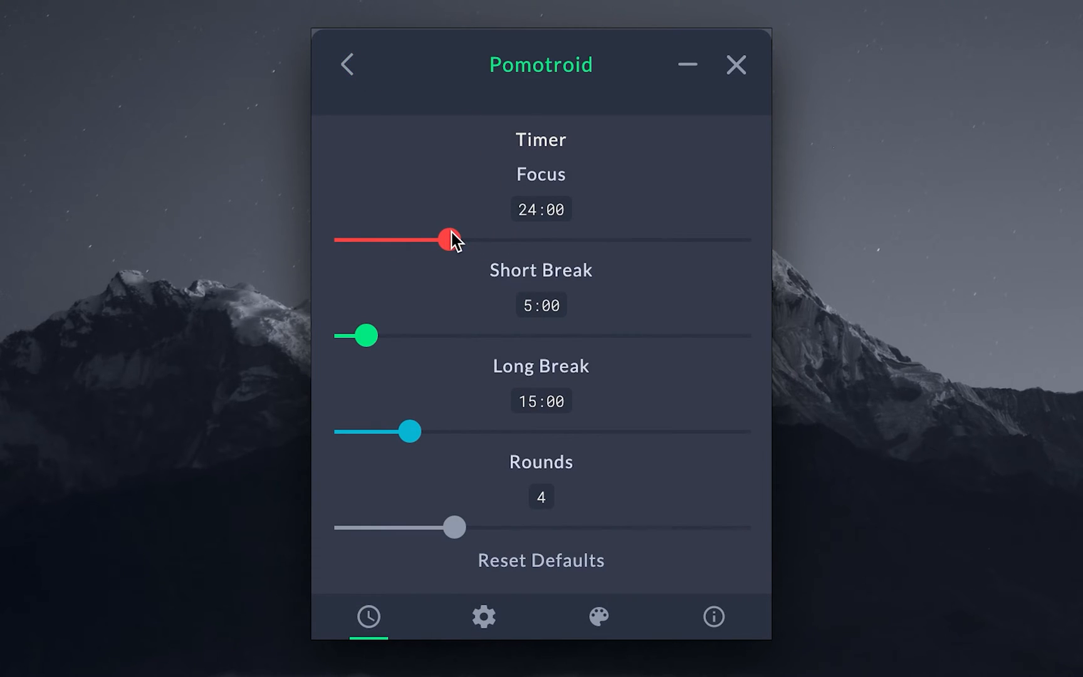
# - Browse the colour theme list and pick a theme
pyautogui.click(598, 617)
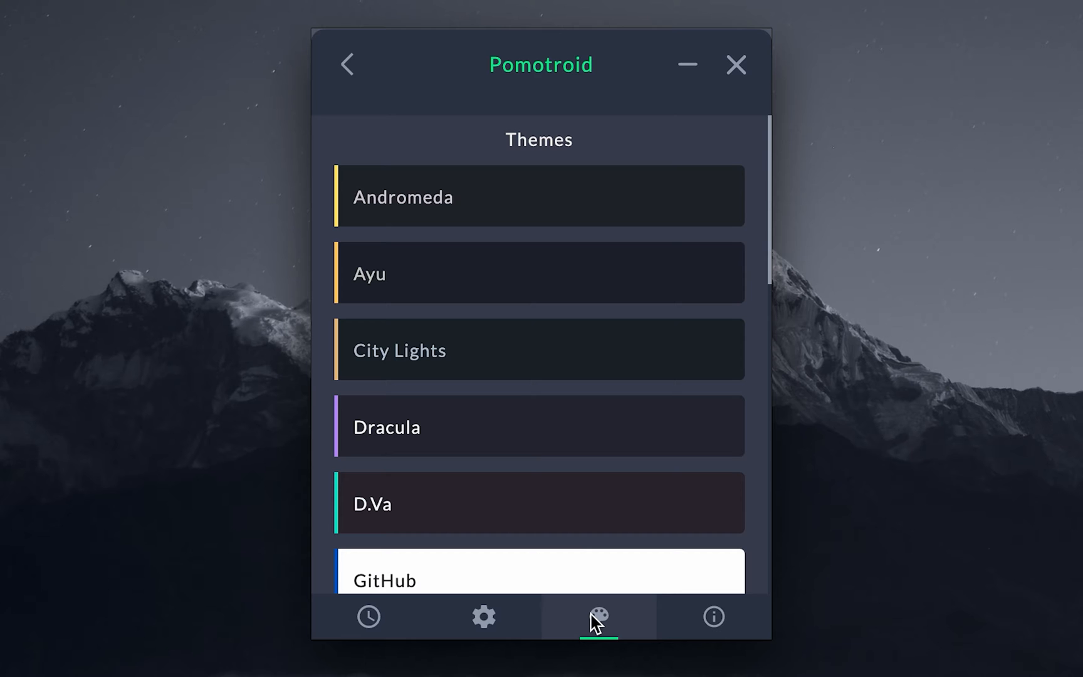
pyautogui.scroll(-3)
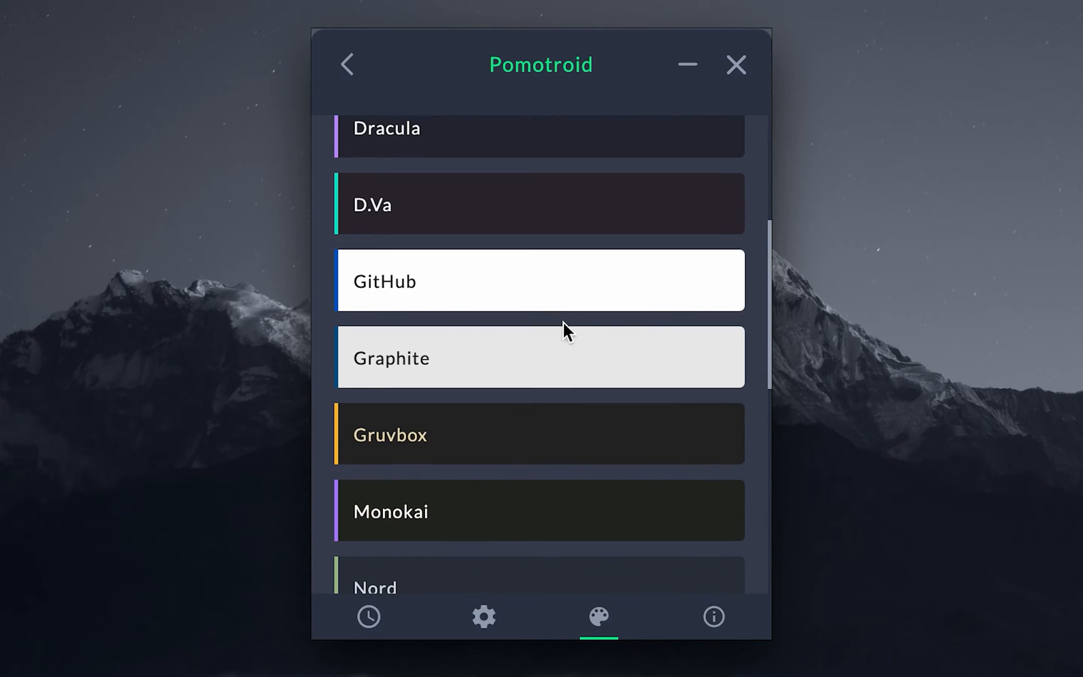
pyautogui.click(540, 281)
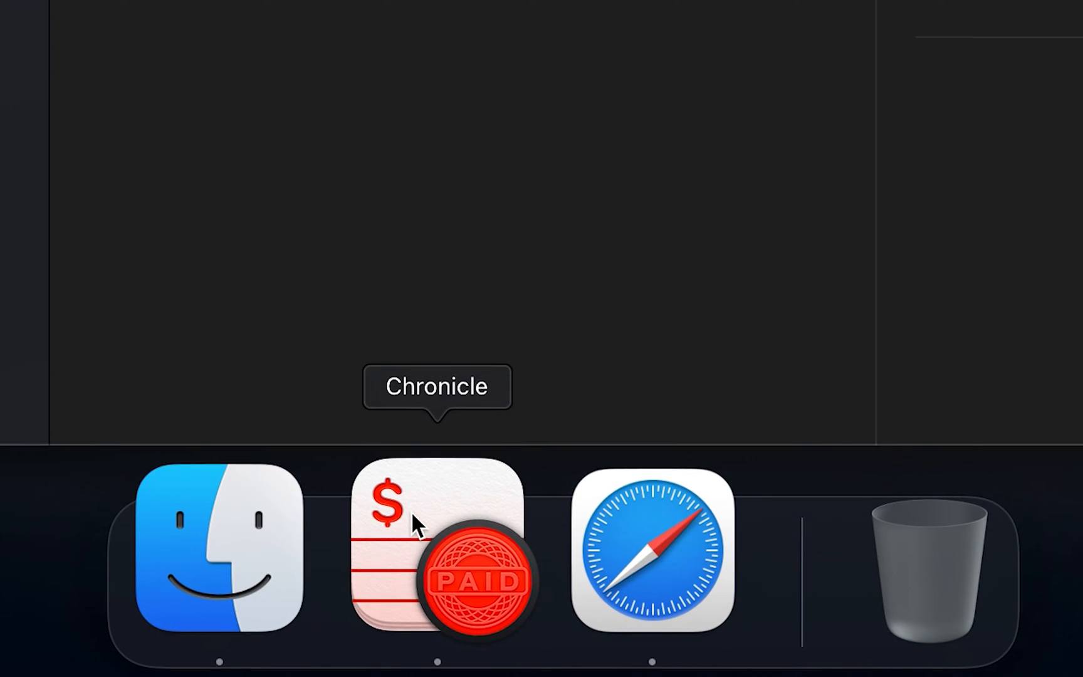
# - In Chronicle, add a monthly 'youtube premium' bill due today and log a payment for it
pyautogui.click(436, 559)
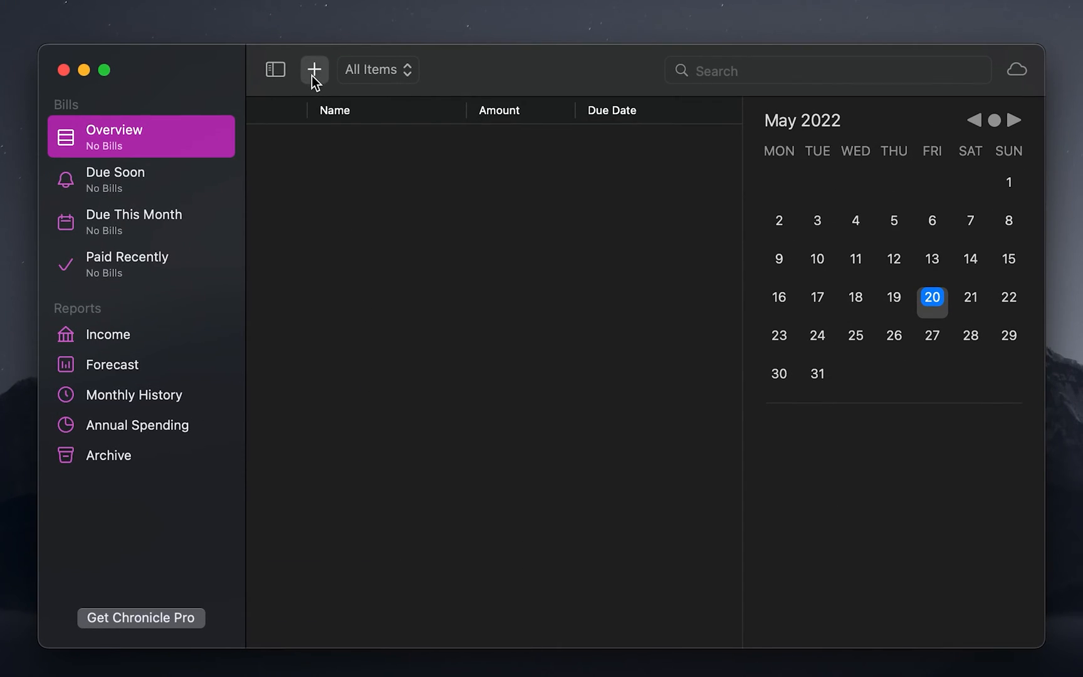
pyautogui.click(314, 70)
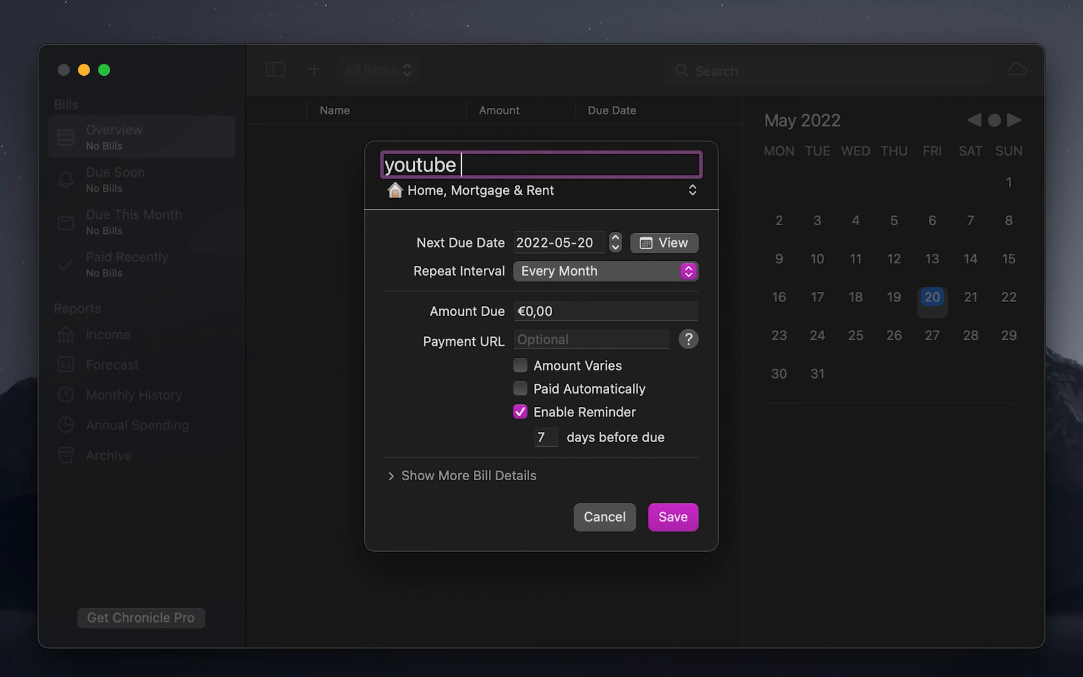
pyautogui.write('premium')
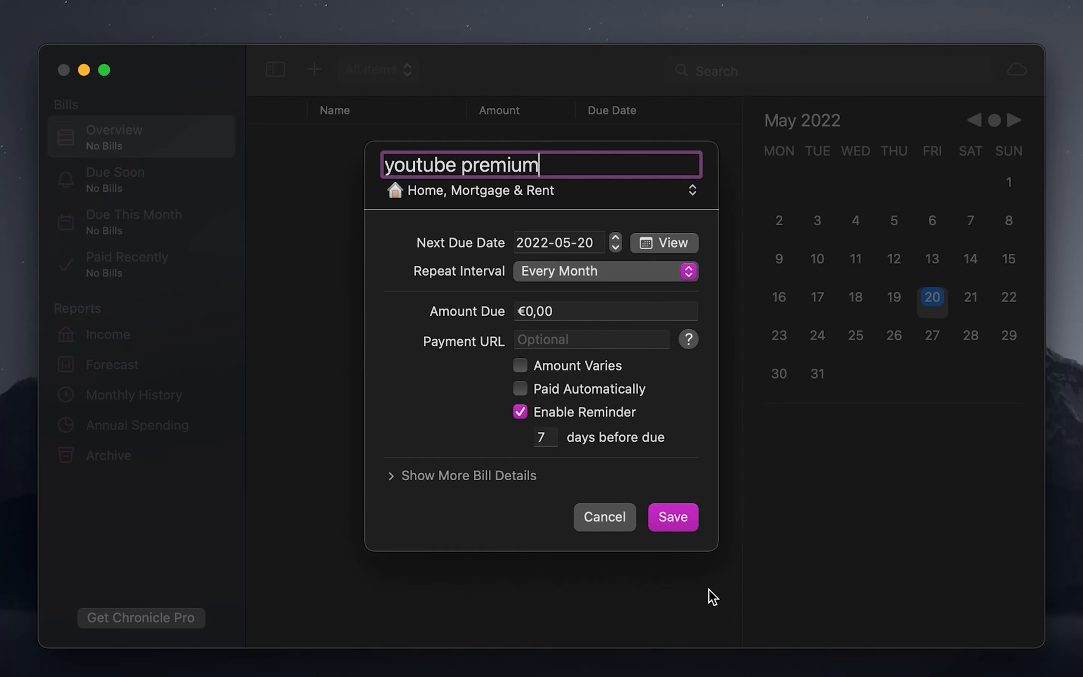
pyautogui.click(672, 516)
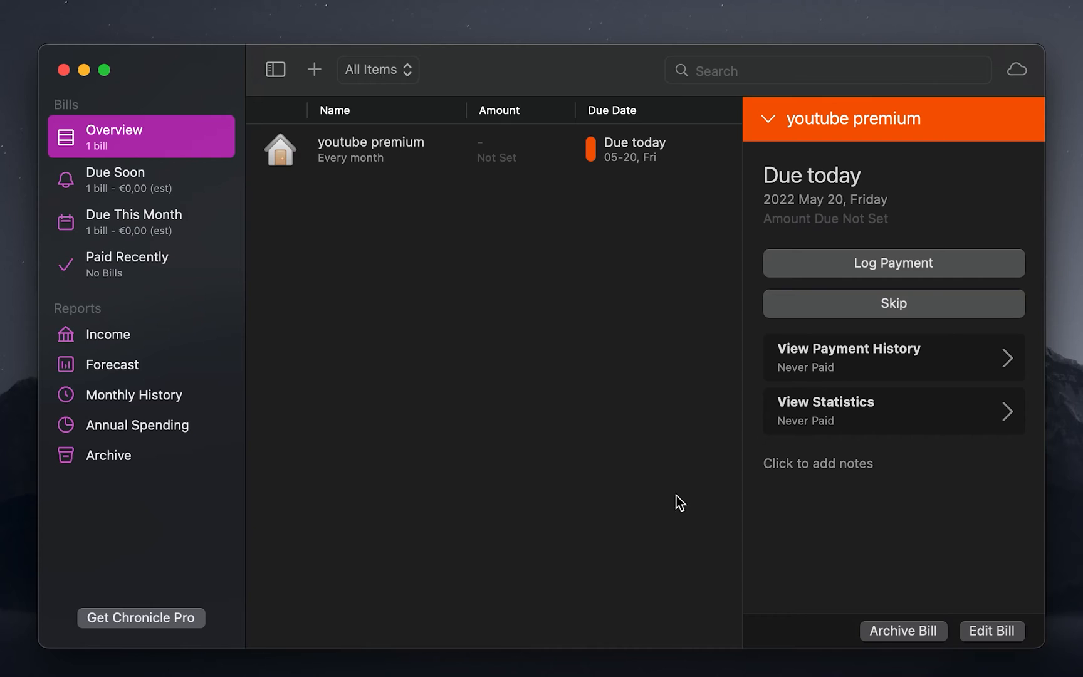
pyautogui.moveTo(429, 167)
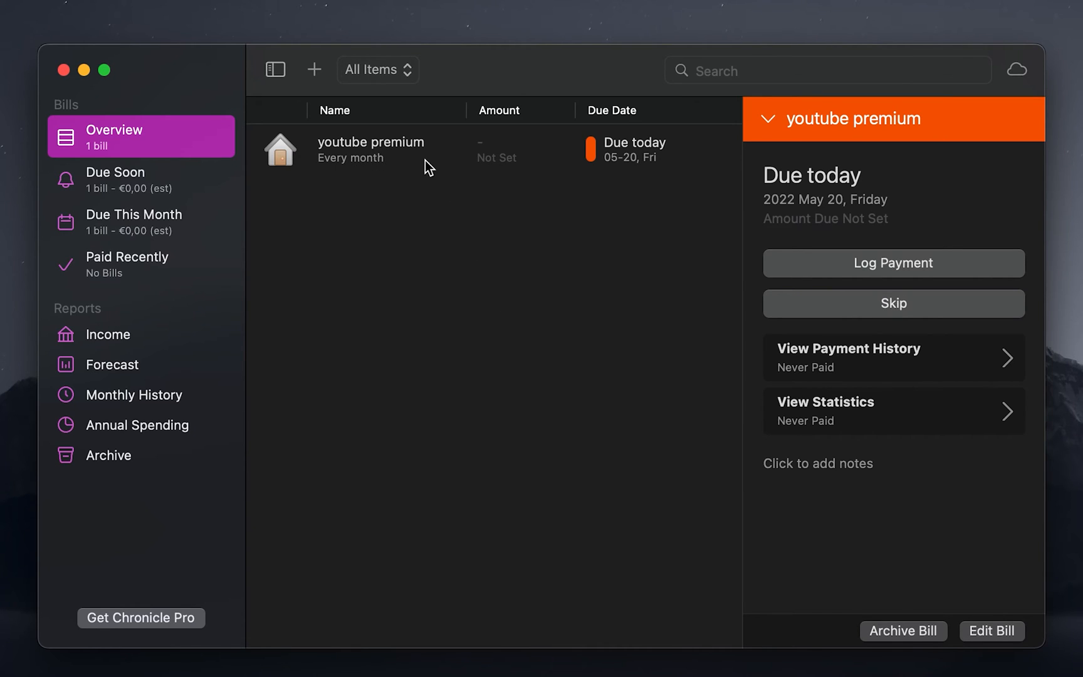
pyautogui.moveTo(867, 269)
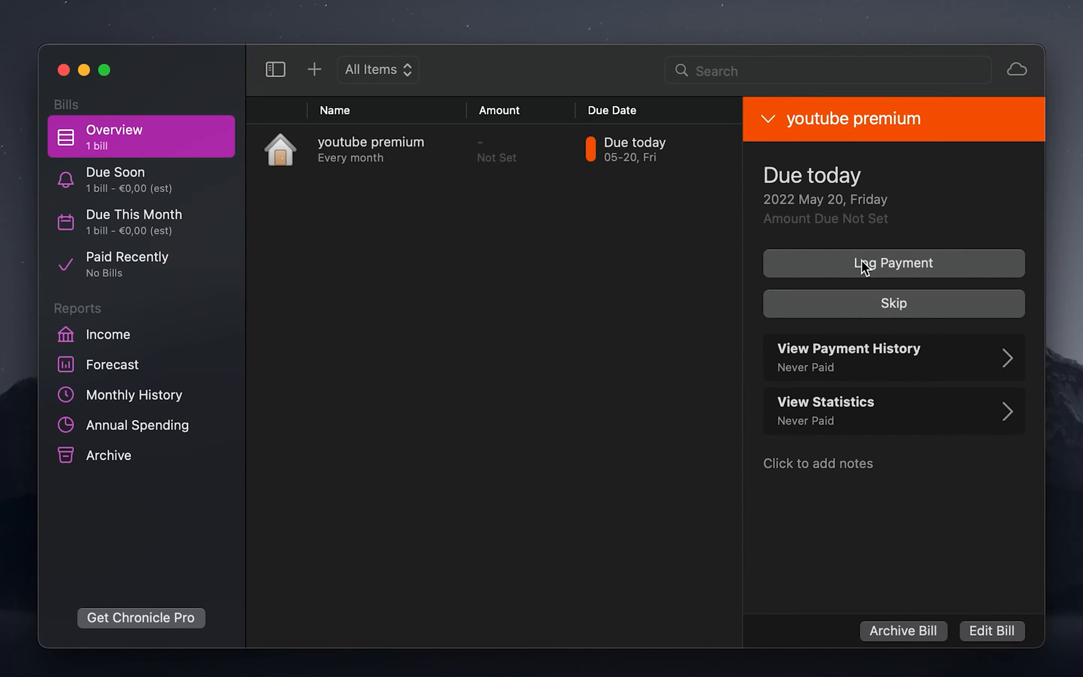
pyautogui.click(891, 262)
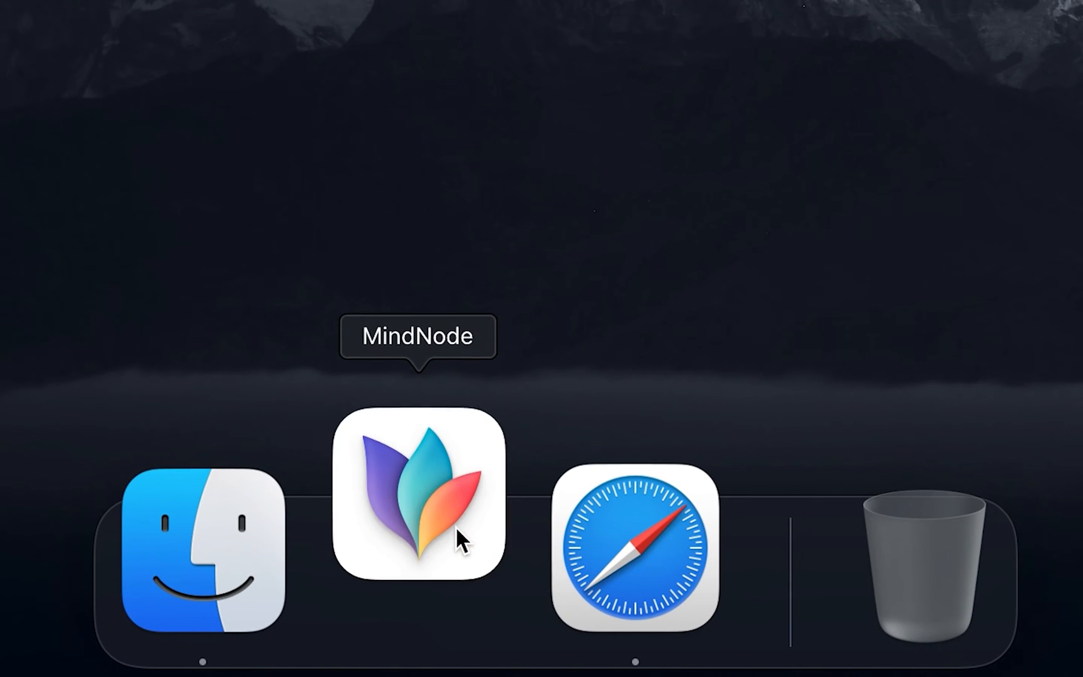
# - Create a new MindNode mind map centred on 'Hello' with child nodes including 'okay' and an extra branch node
pyautogui.click(417, 504)
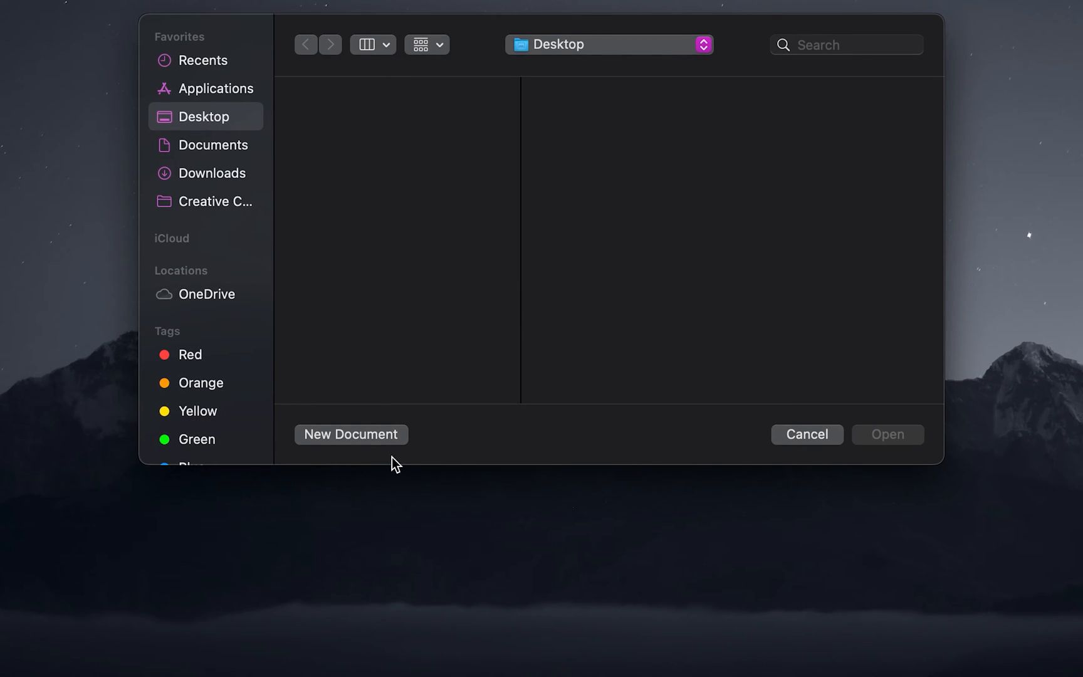
pyautogui.click(350, 433)
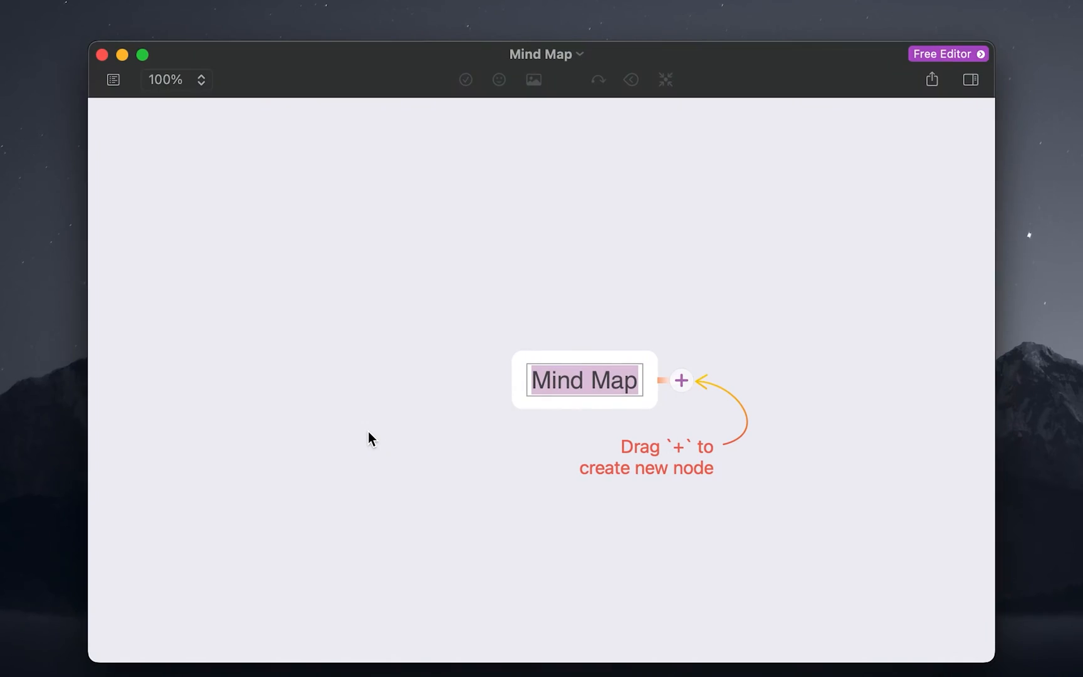
pyautogui.write('Hello')
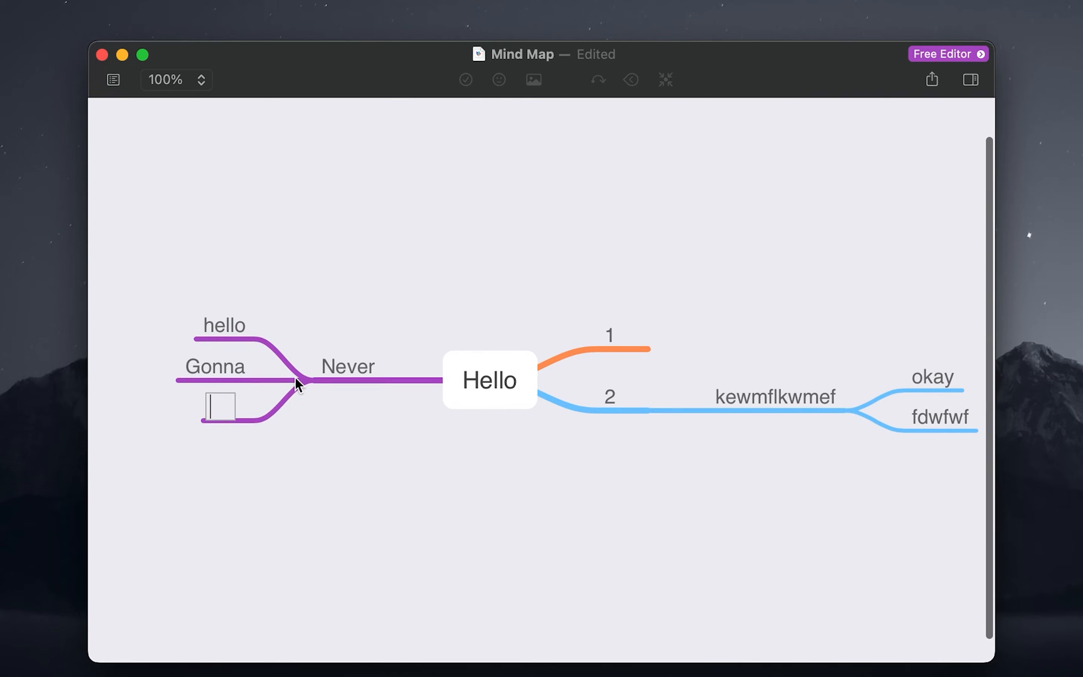
pyautogui.write('okay')
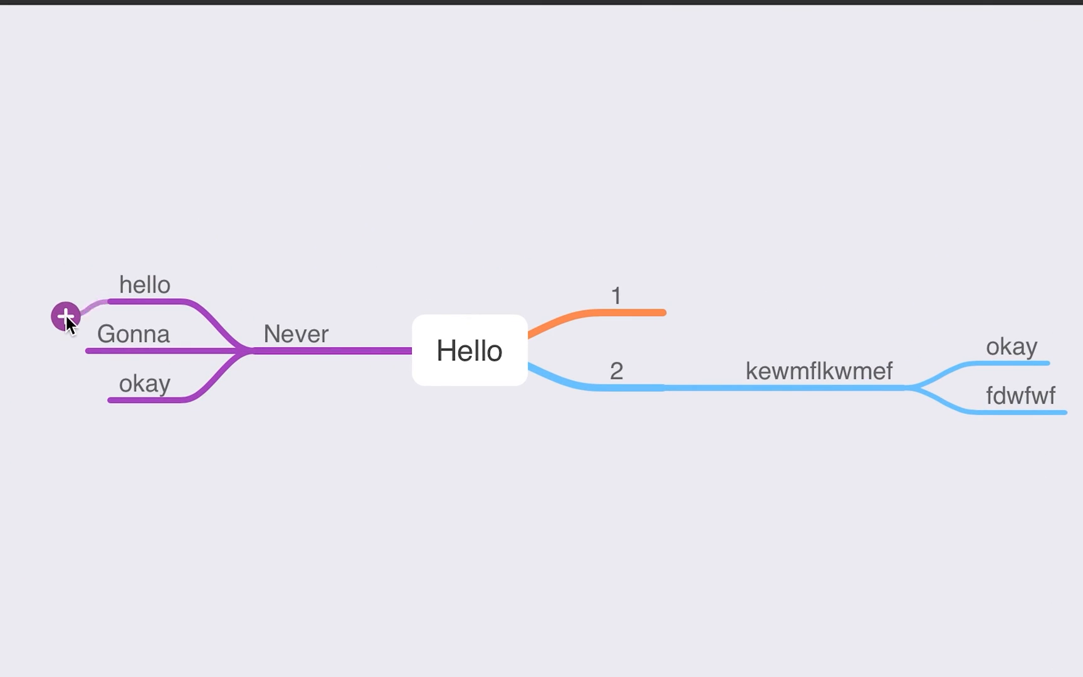
pyautogui.moveTo(65, 315); pyautogui.dragTo(385, 418)
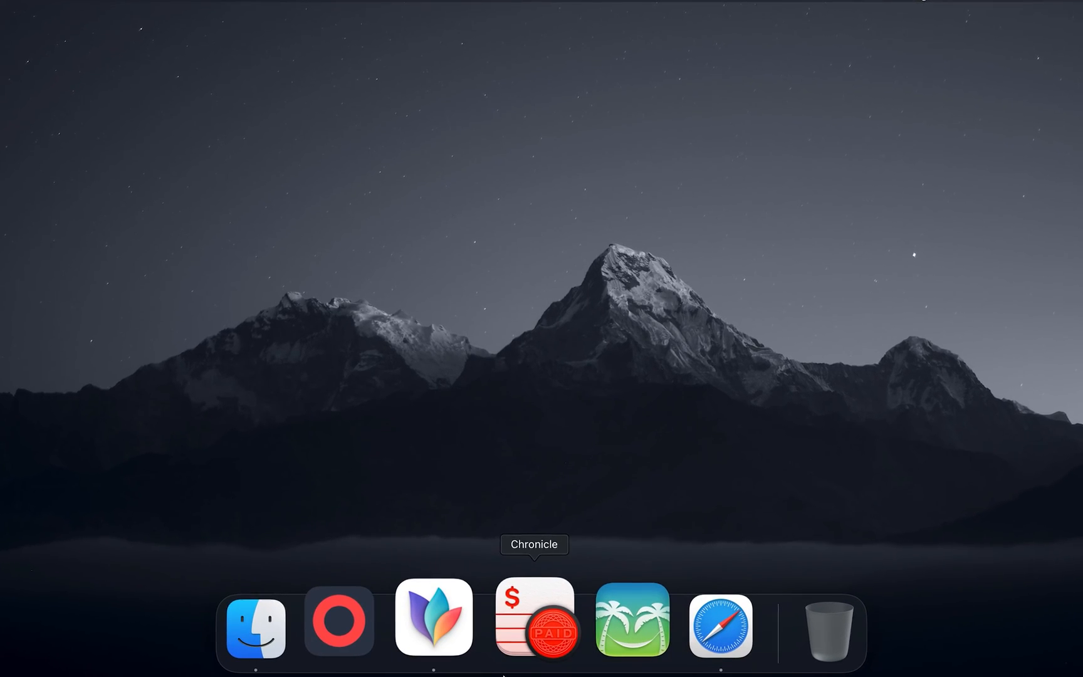
pyautogui.moveTo(672, 622)
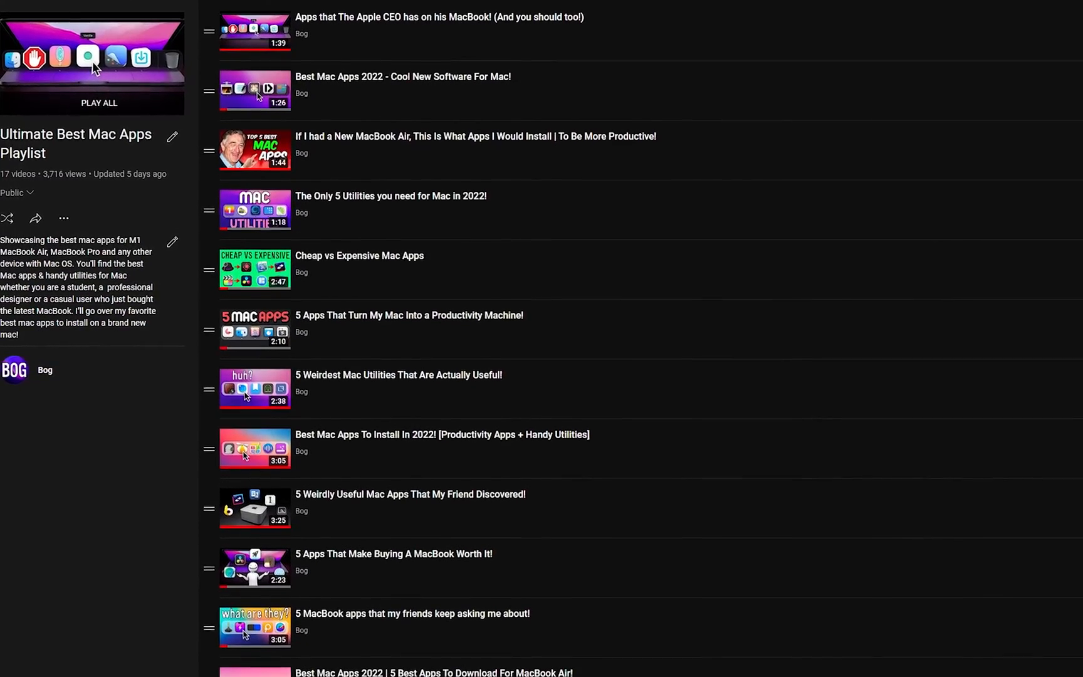
# - Scroll down through the Ultimate Best Mac Apps Playlist videos on YouTube
pyautogui.scroll(-3)
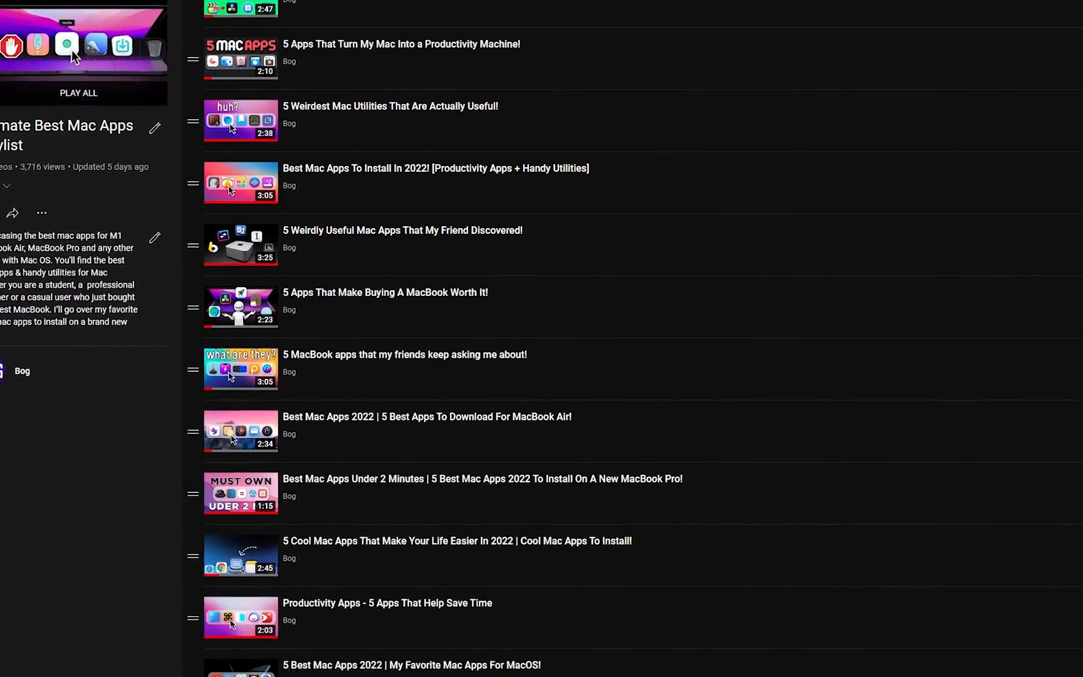